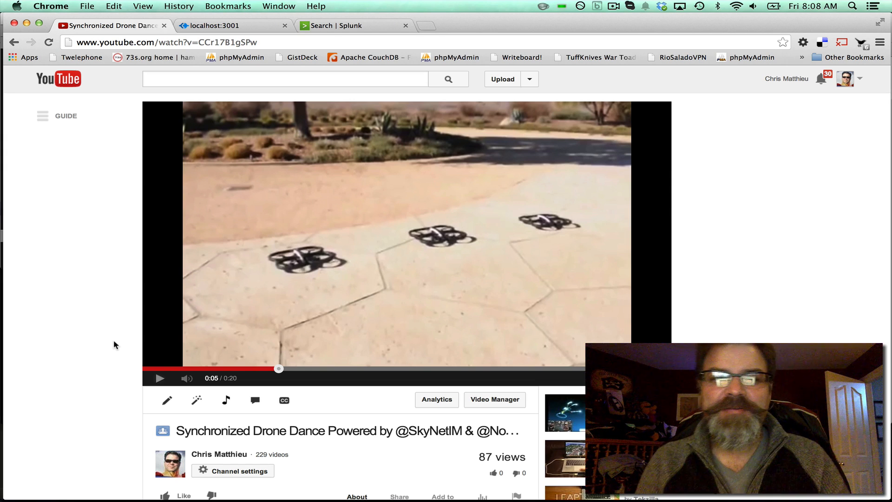
mouse_move(166, 399)
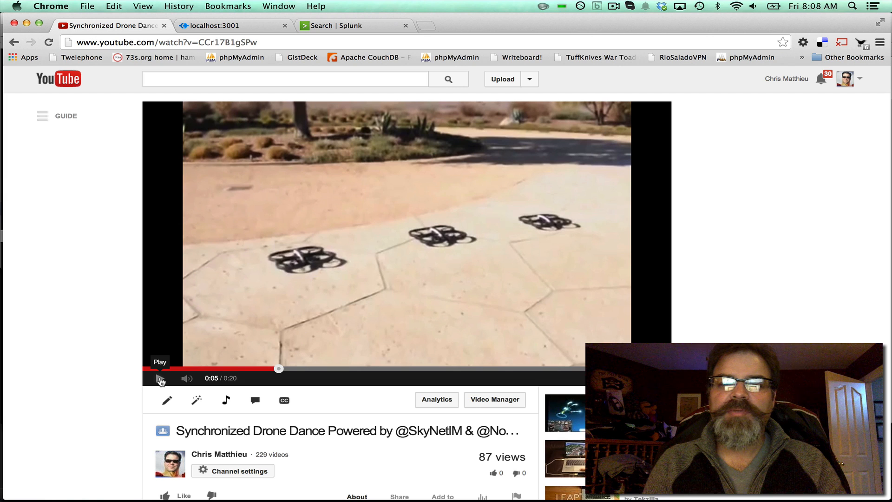
Play the synchronized drone dance video through to its end.
left_click(161, 378)
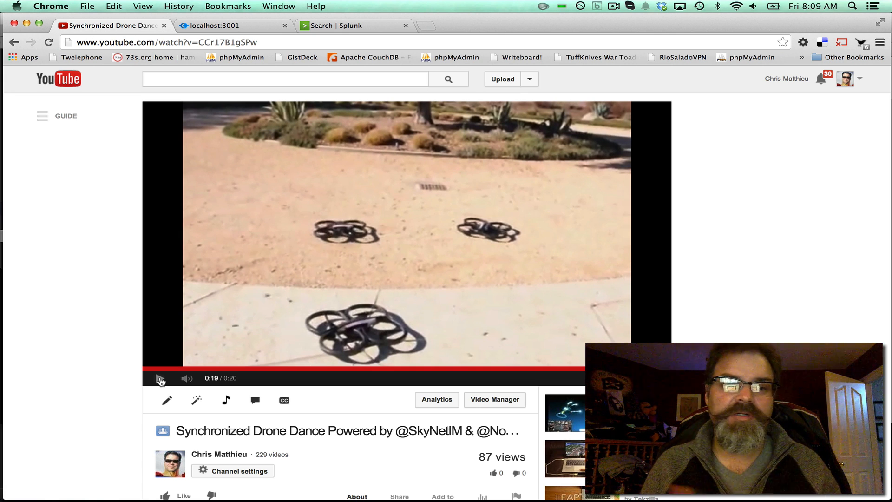
left_click(160, 378)
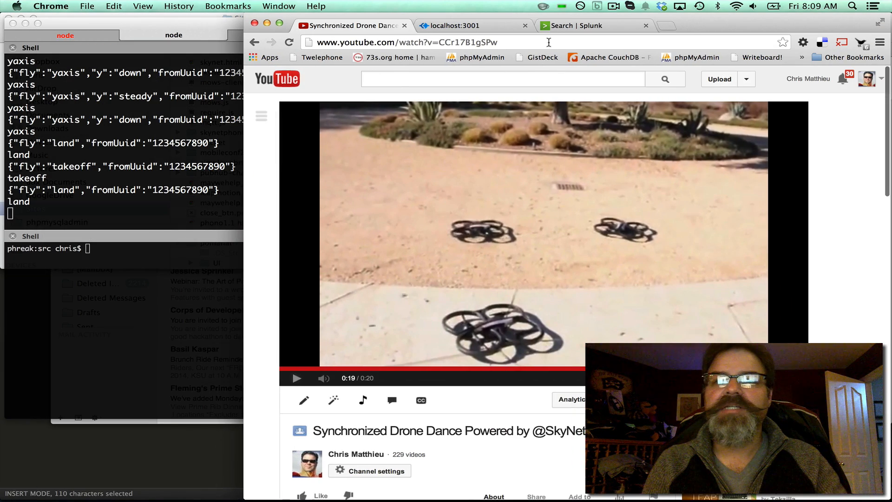
Review the takeoff-to-land transaction search showing 1,052 events across the January 2014 timeline.
left_click(576, 26)
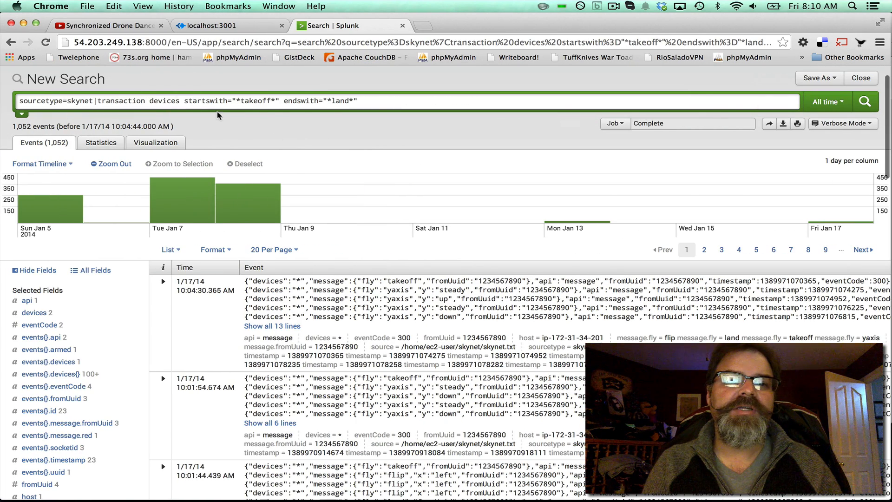
scroll("down", 3)
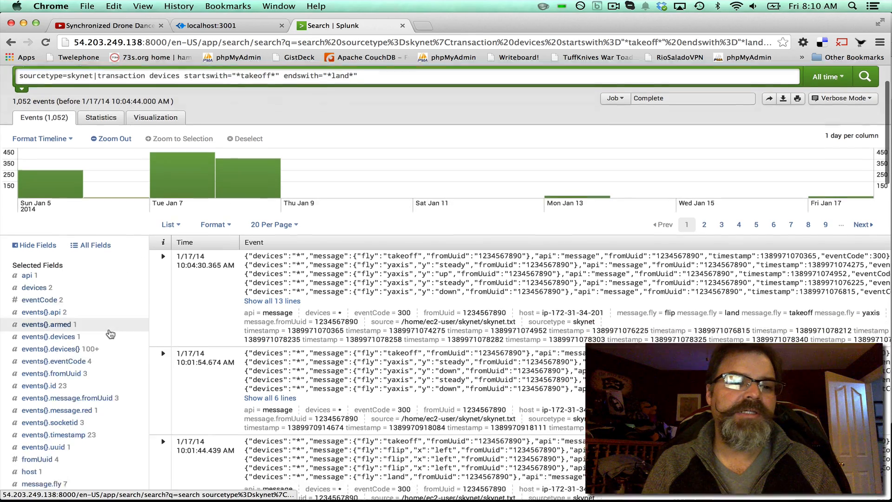
scroll("down", 3)
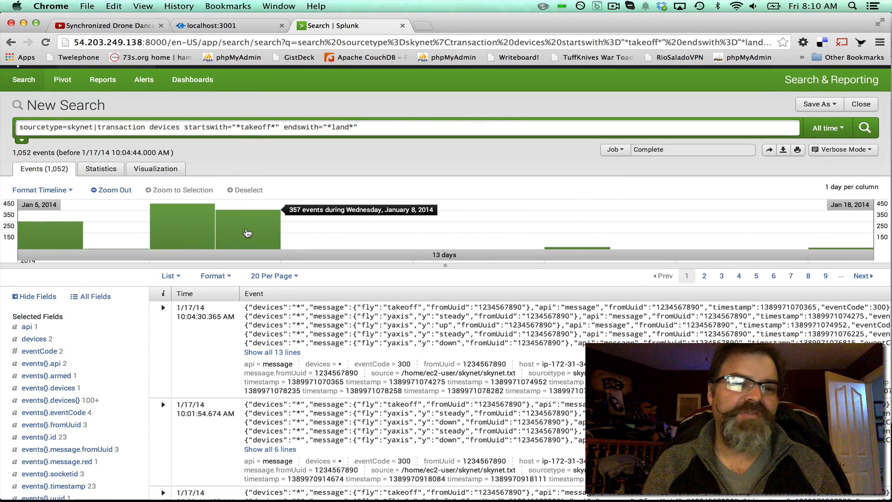
mouse_move(131, 233)
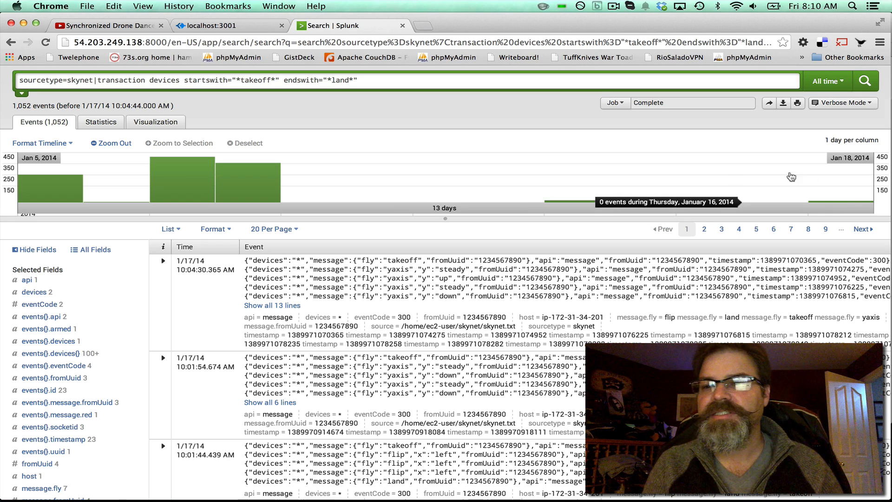
mouse_move(837, 205)
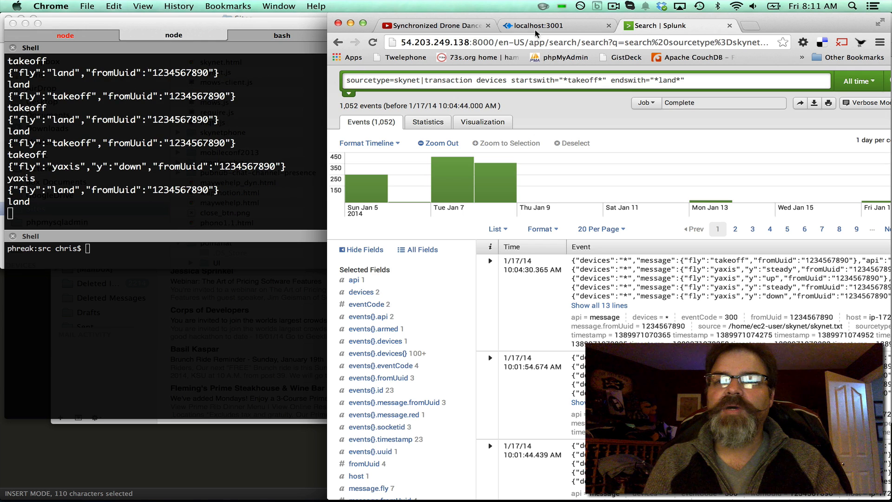
Show the localhost:3001 SkyNet drone control page displaying the current command 'down'.
left_click(546, 25)
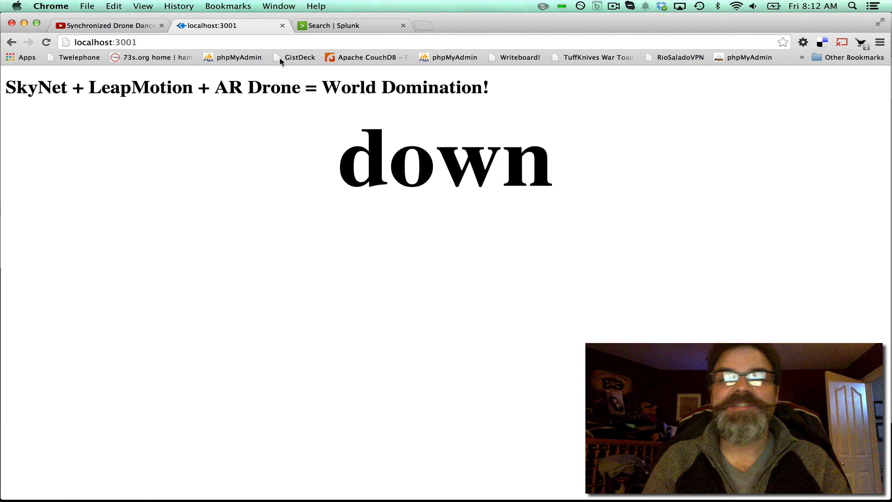
Rerun the transaction search so it returns 1,094 events including the January 17 flights.
left_click(354, 26)
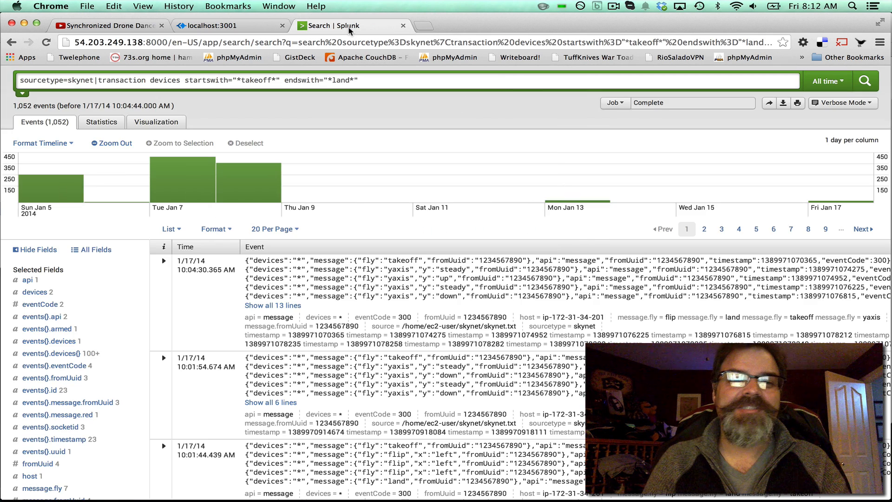
left_click(864, 80)
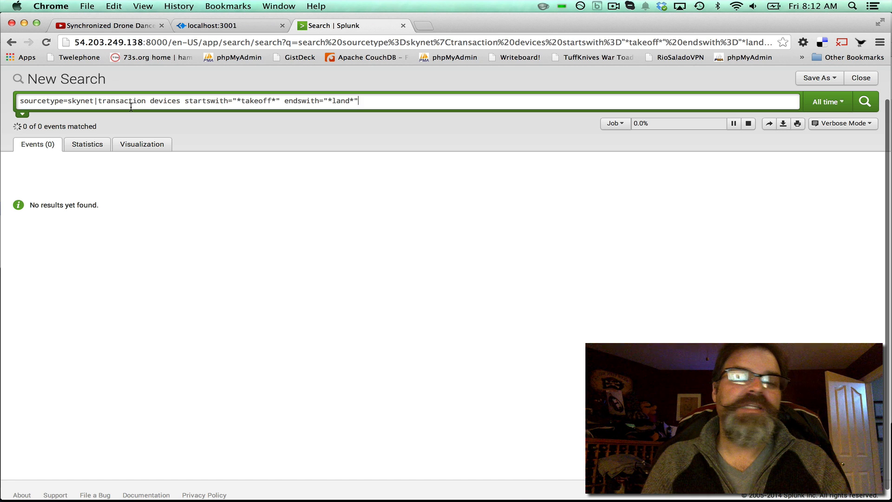
left_click(864, 102)
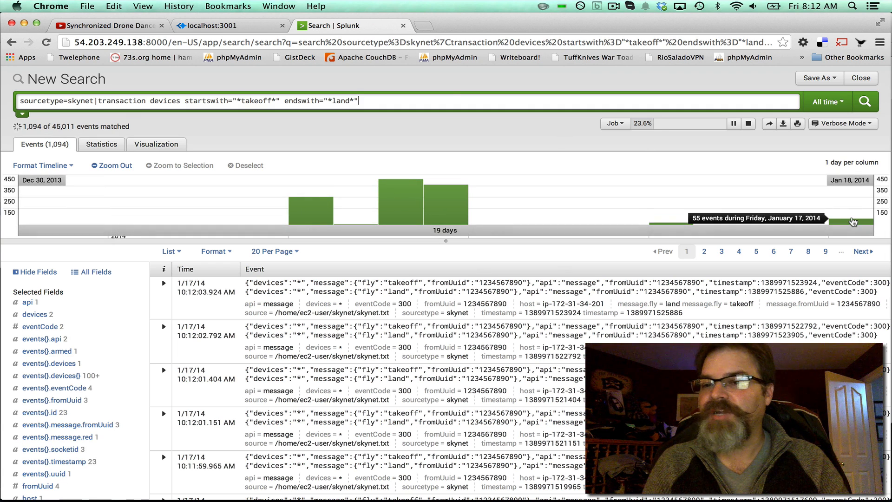
mouse_move(812, 212)
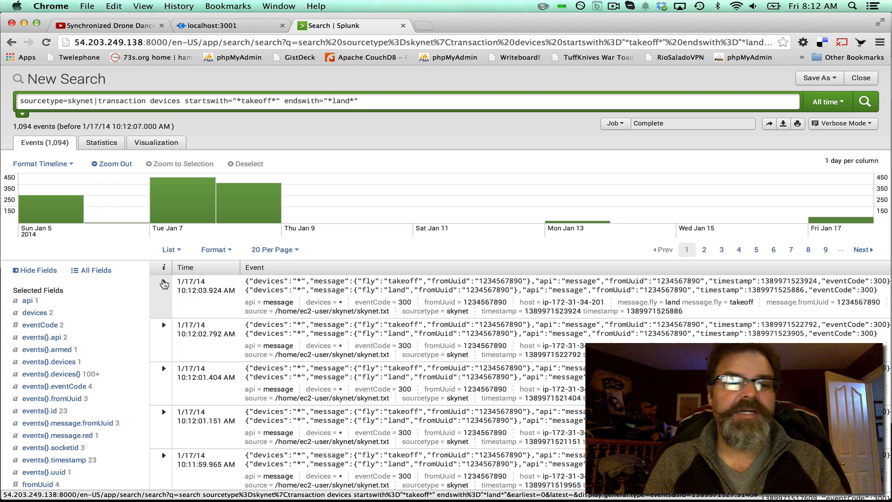
Expand the 10:11:22 AM flight transaction to show all 283 lines of spin and yaxis events.
left_click(164, 283)
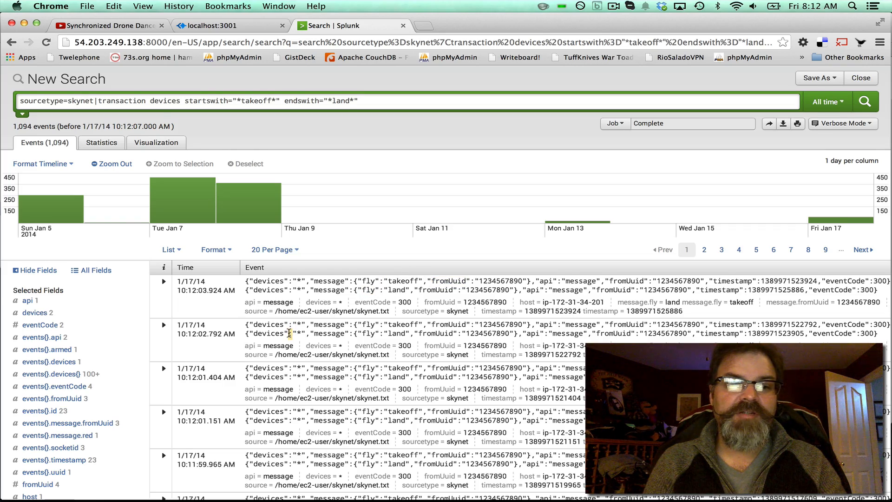
scroll("down", 3)
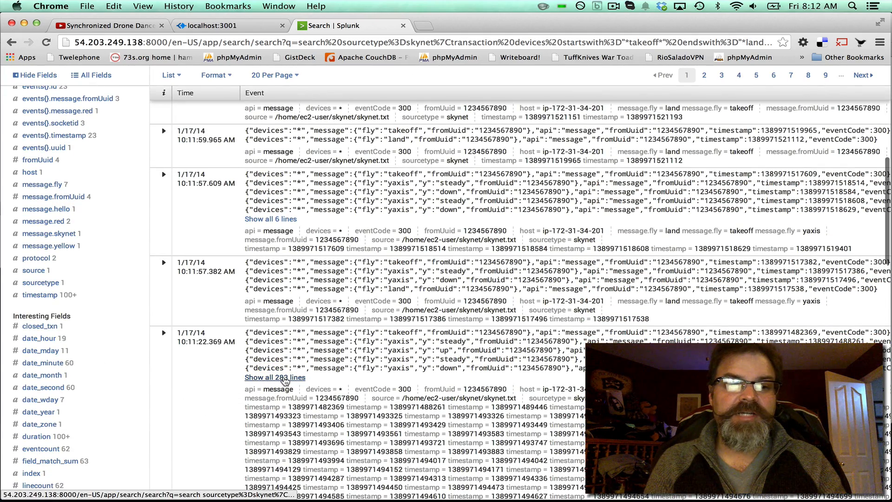
left_click(163, 333)
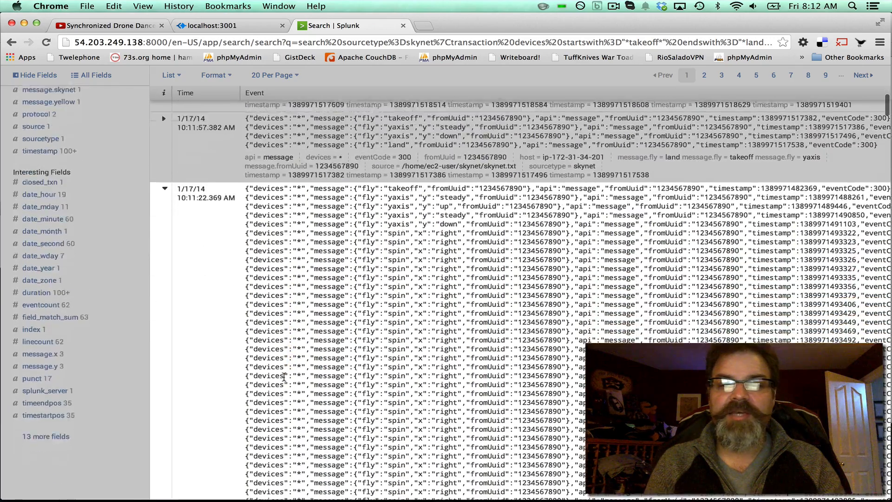
scroll("down", 3)
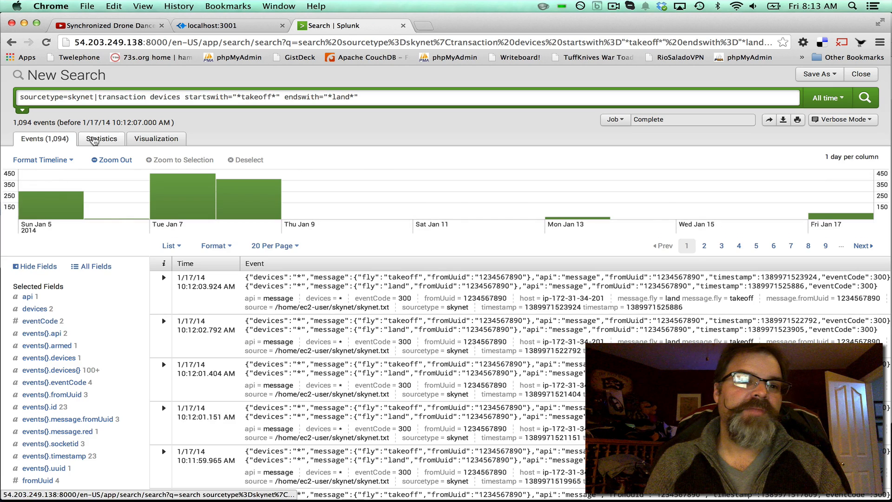
left_click(101, 139)
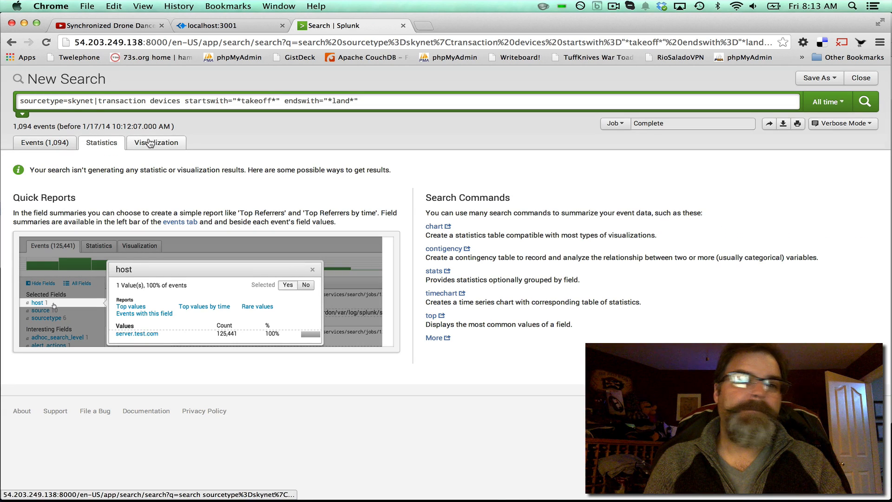
left_click(43, 142)
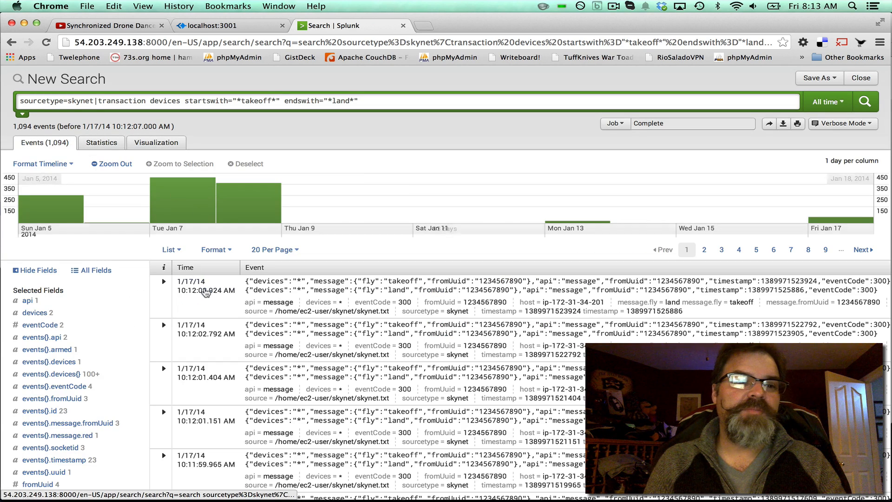